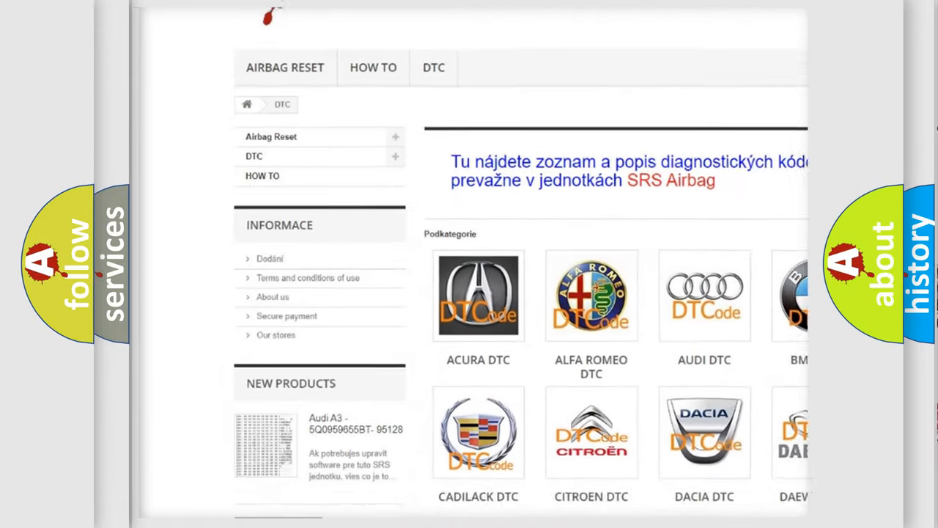
scroll("down", 3)
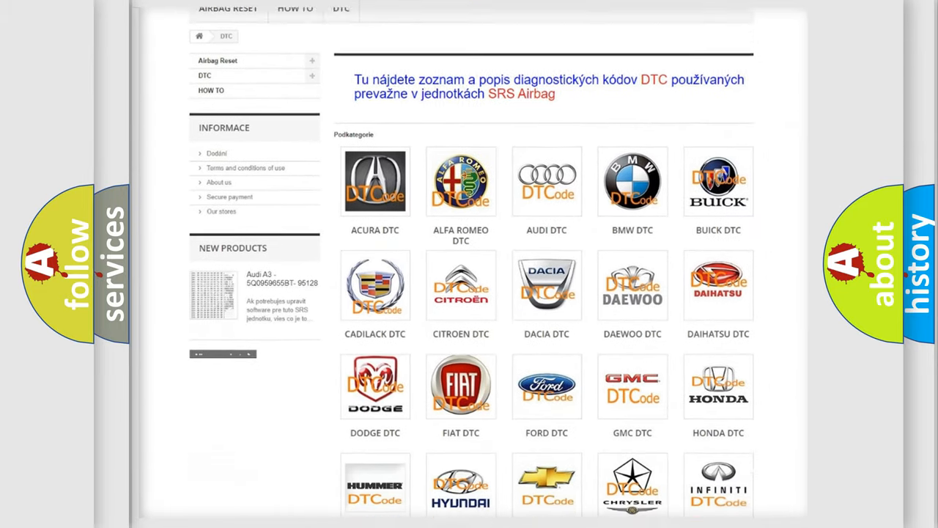
scroll("down", 3)
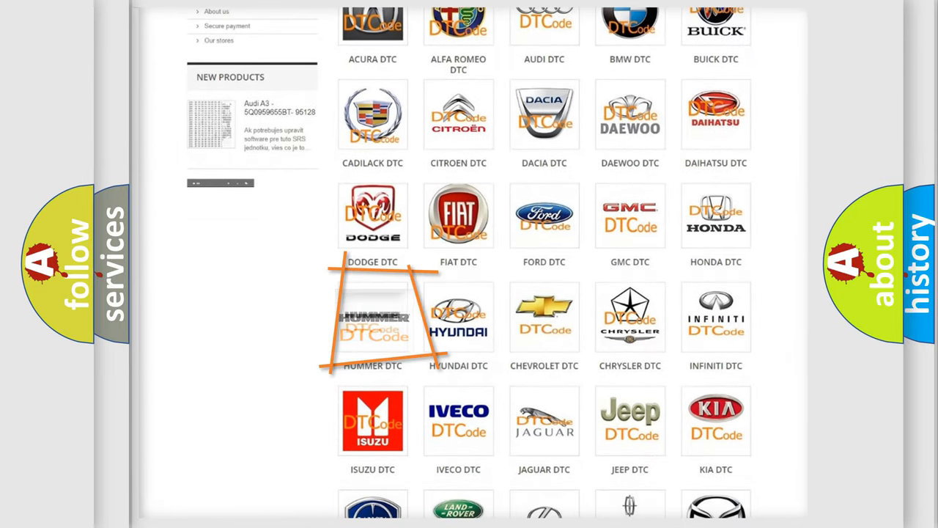